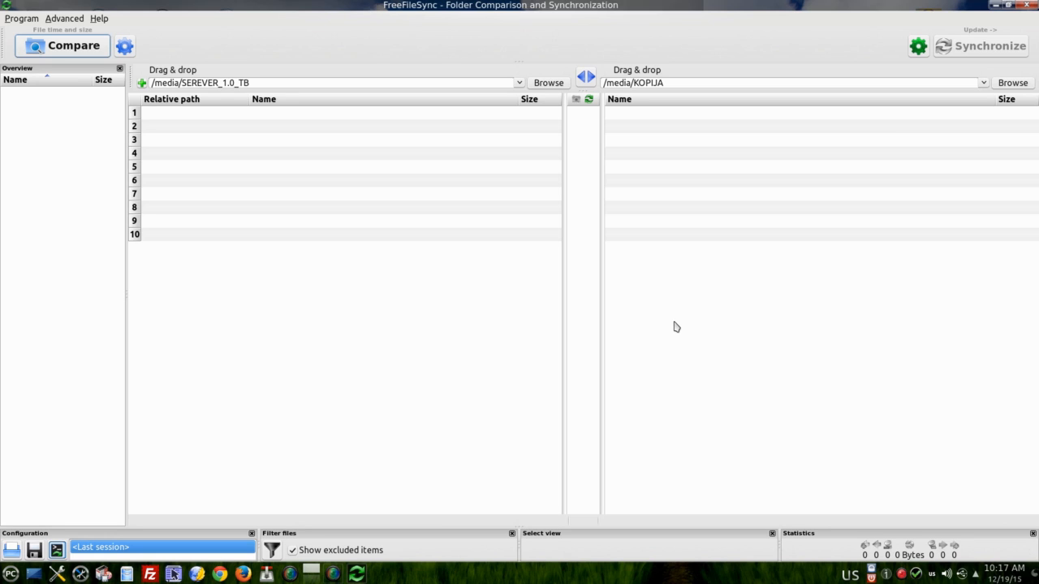
mouse_move(681, 302)
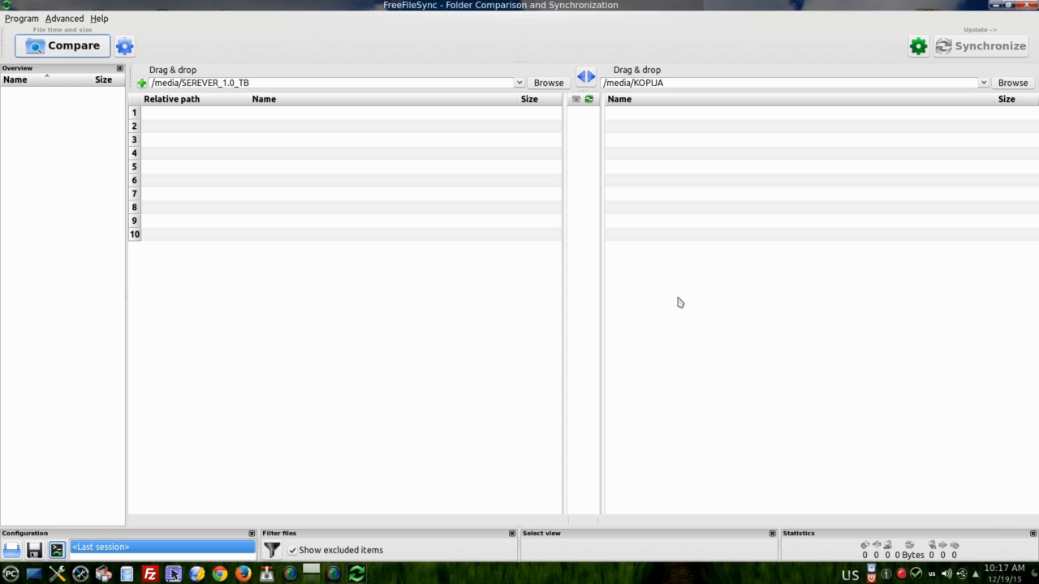
mouse_move(706, 304)
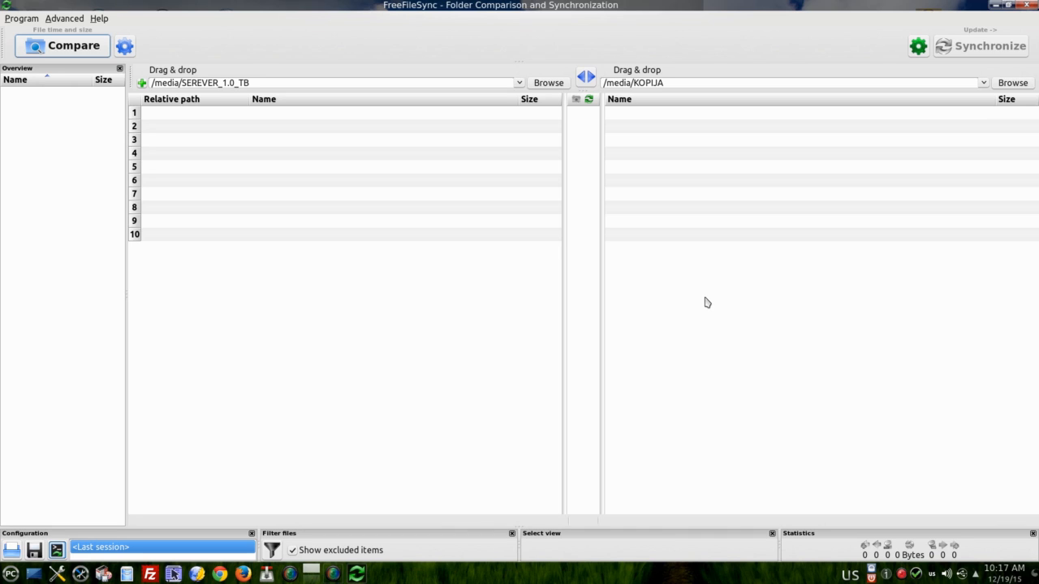
mouse_move(726, 303)
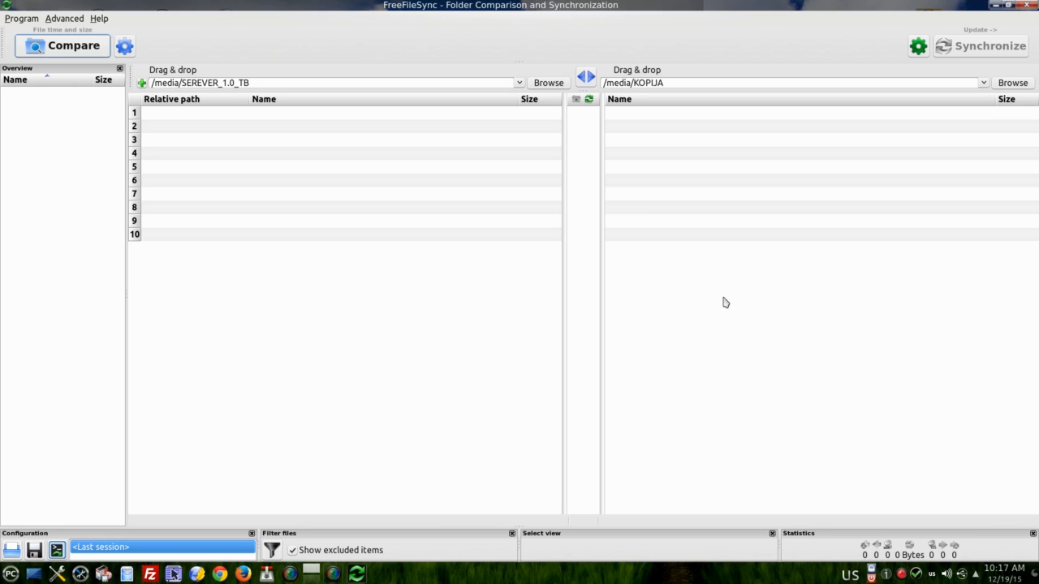
mouse_move(414, 83)
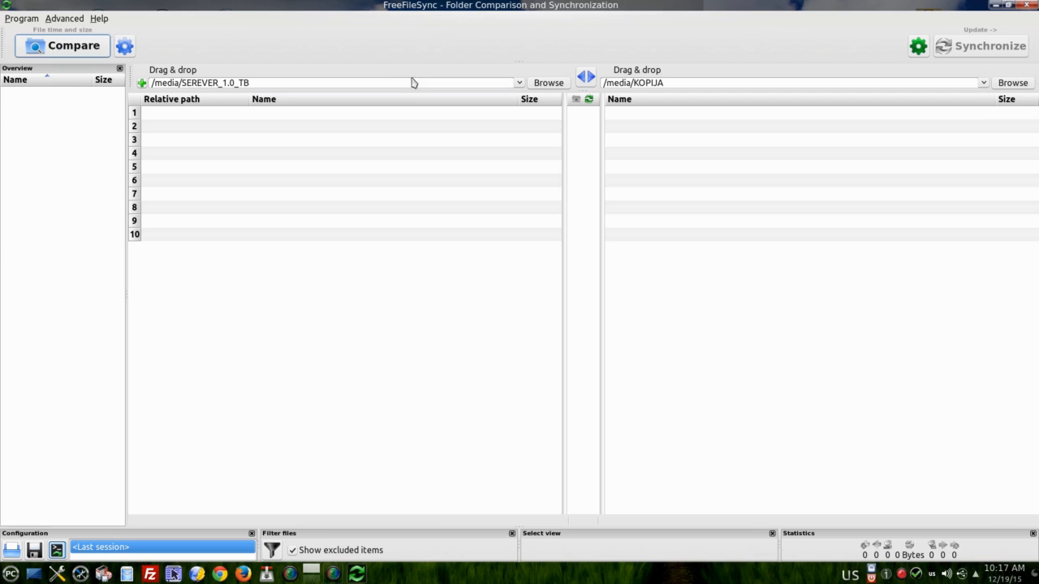
mouse_move(422, 18)
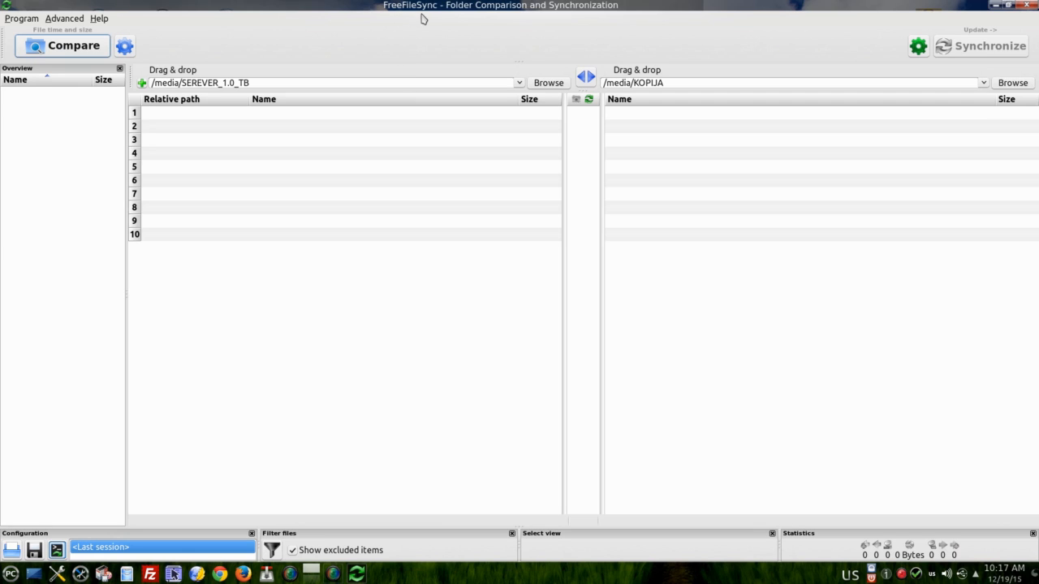
mouse_move(640, 316)
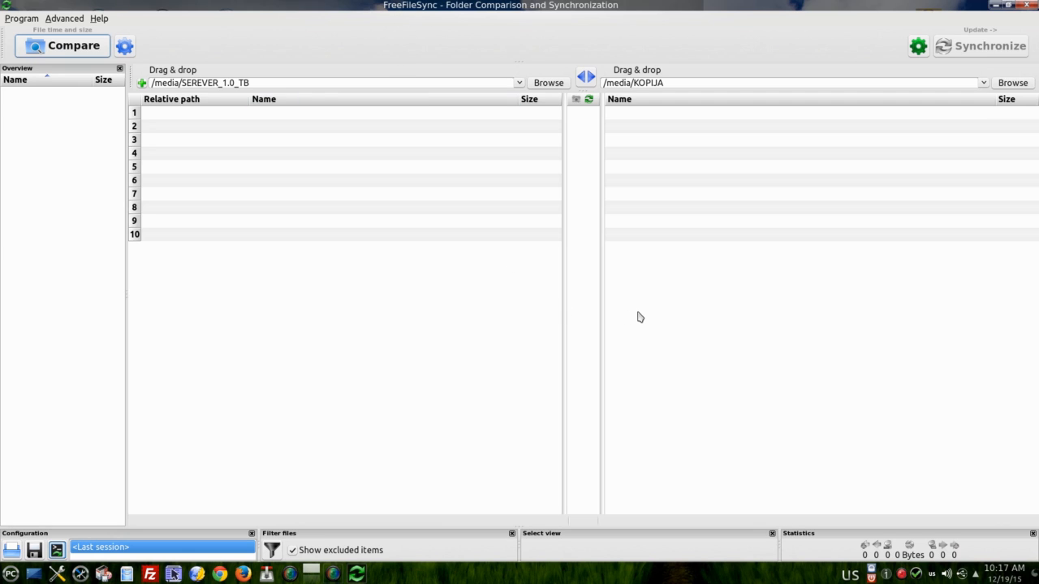
mouse_move(579, 315)
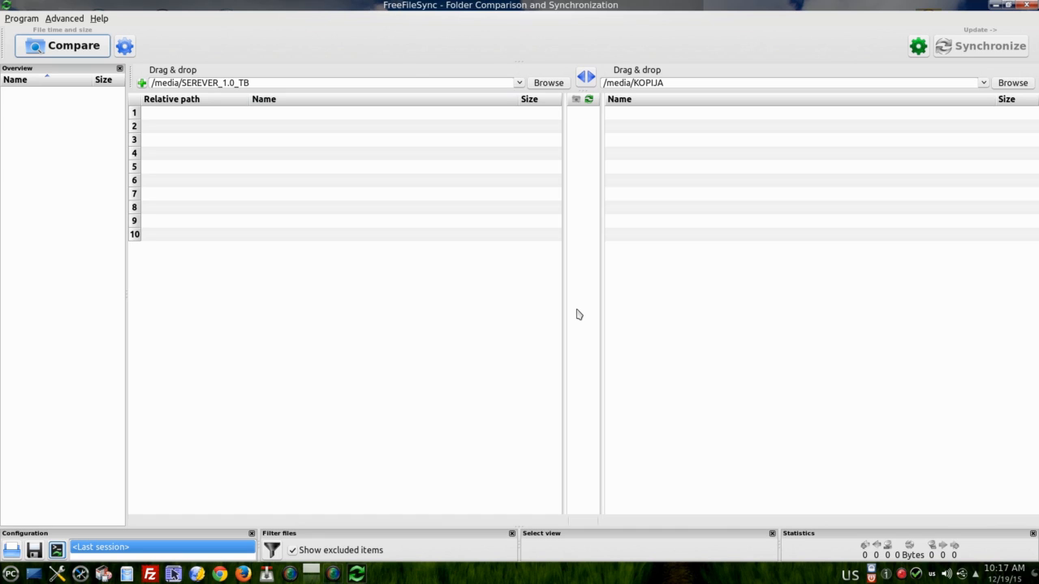
mouse_move(292, 204)
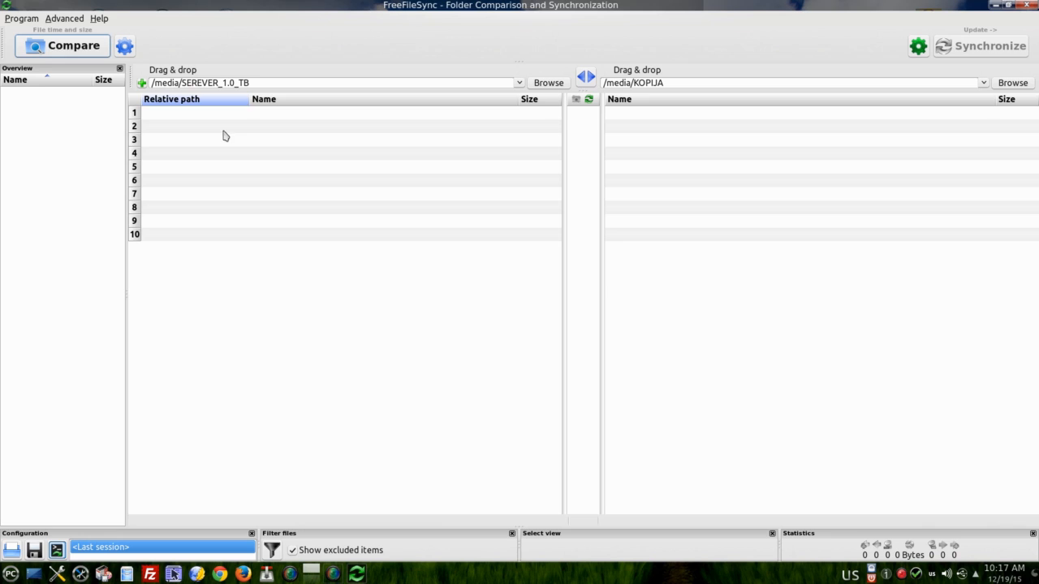
mouse_move(551, 217)
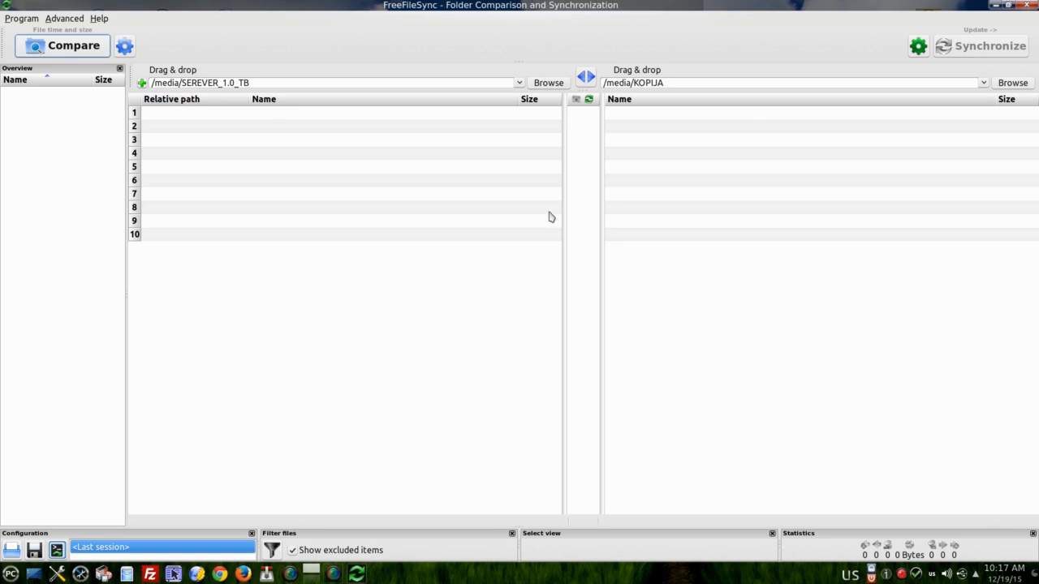
mouse_move(739, 184)
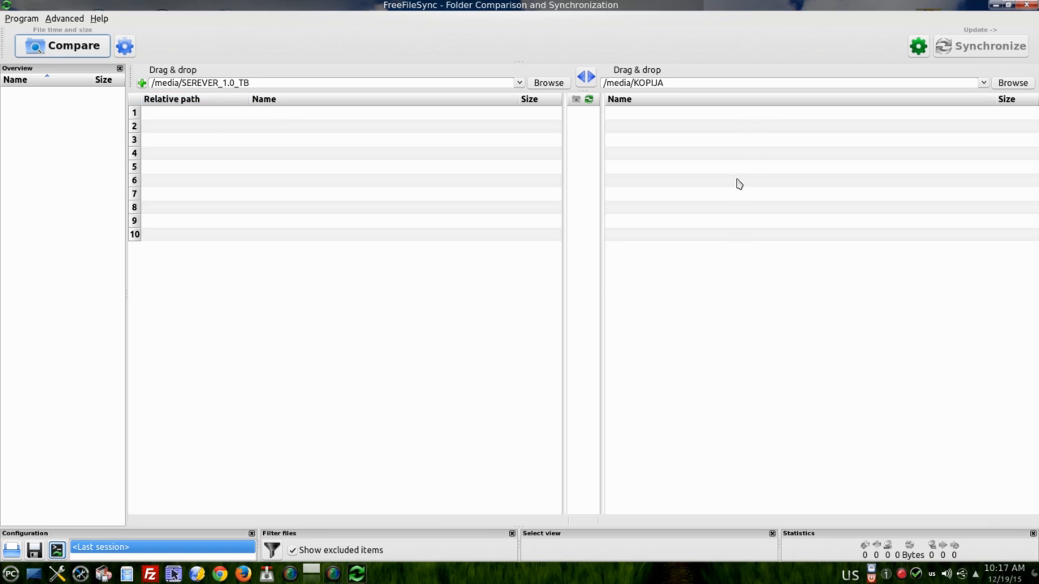
mouse_move(736, 281)
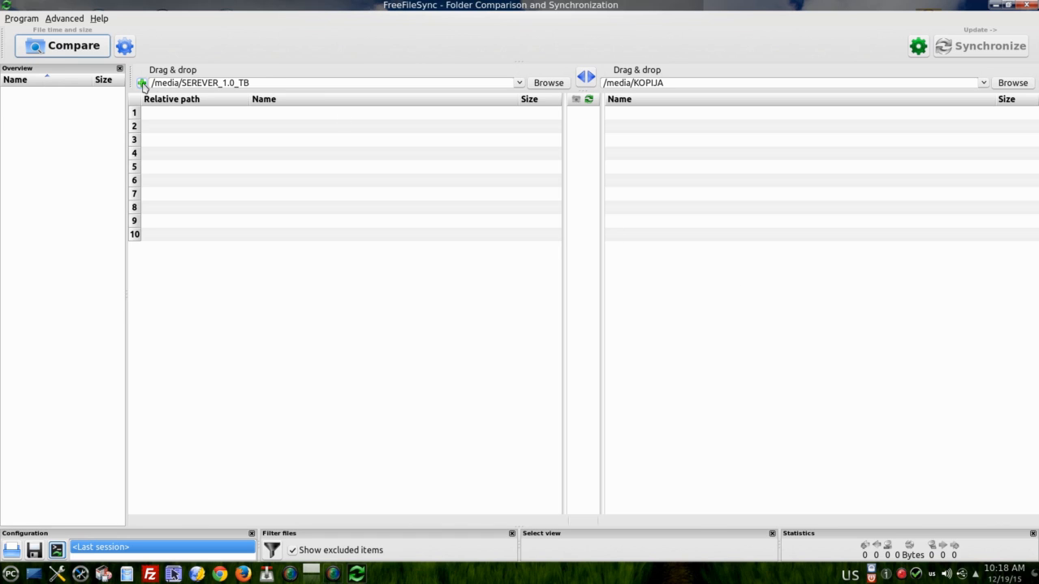
Pair SEREVER_1.0_TB with KOPIJA and compare them, finding 107 files (2.96 GB) to copy.
left_click(142, 85)
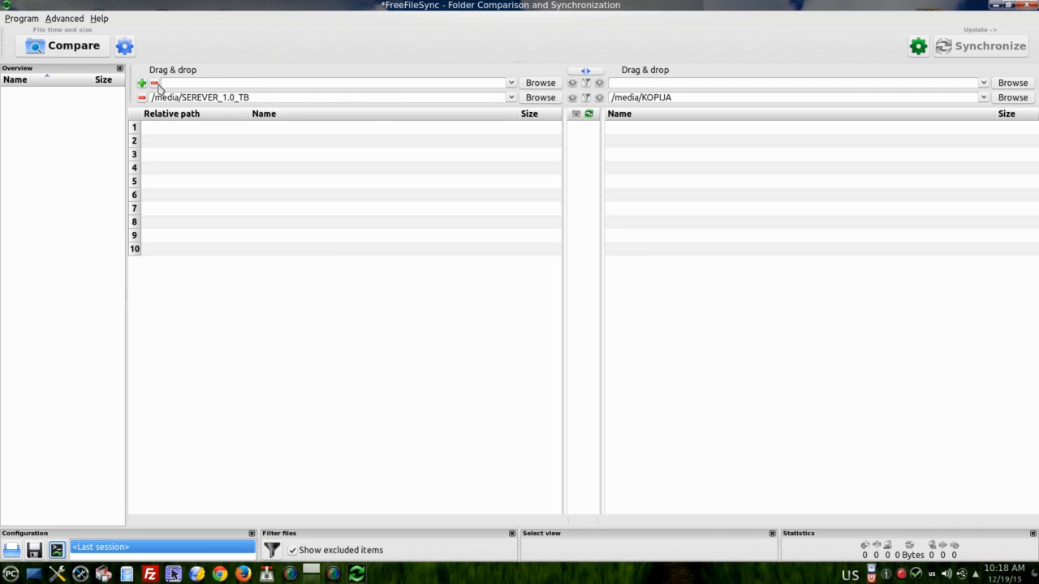
left_click(155, 84)
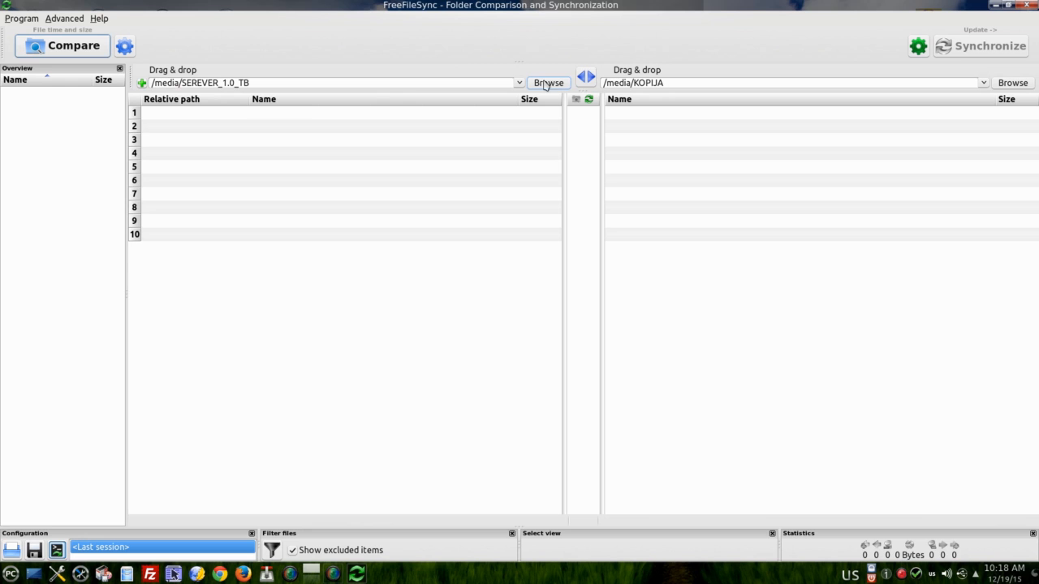
mouse_move(593, 145)
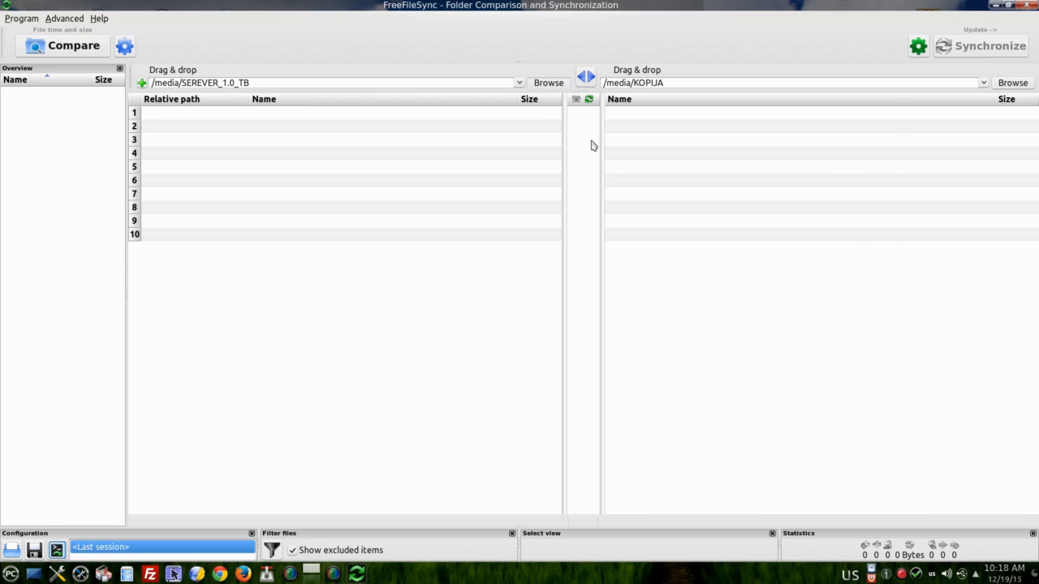
left_click(548, 82)
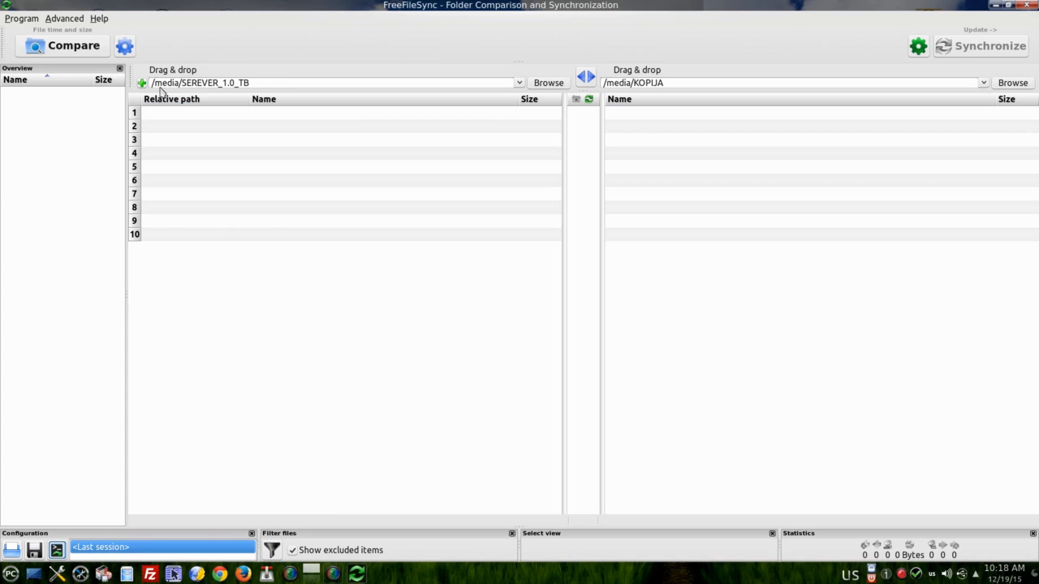
mouse_move(223, 90)
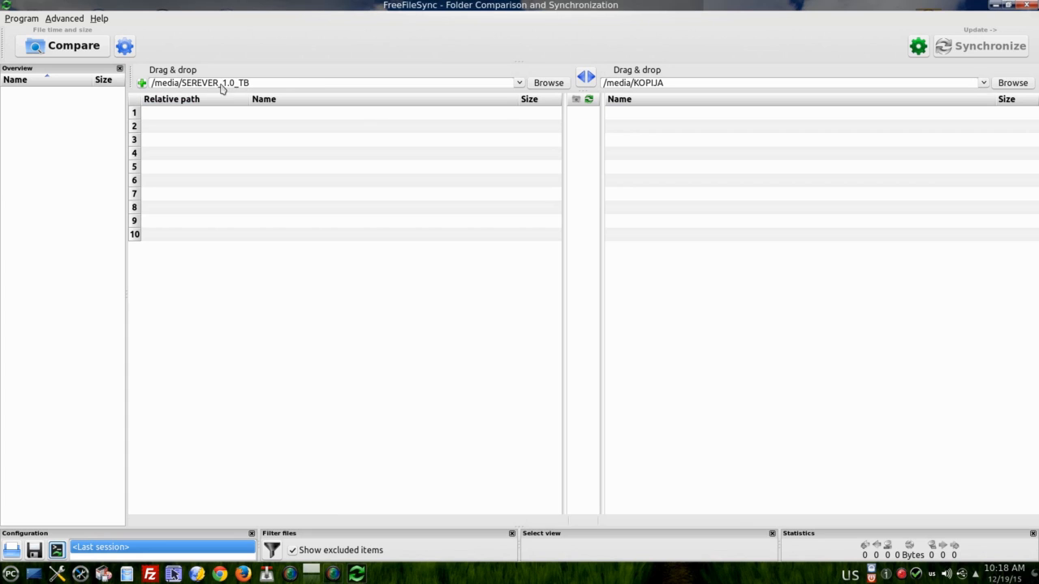
mouse_move(262, 90)
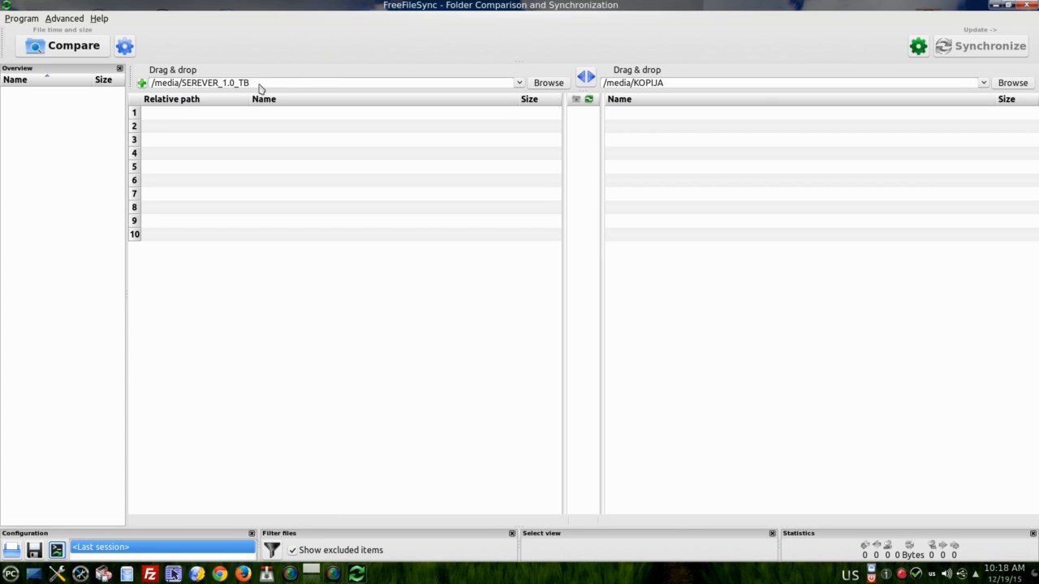
mouse_move(685, 88)
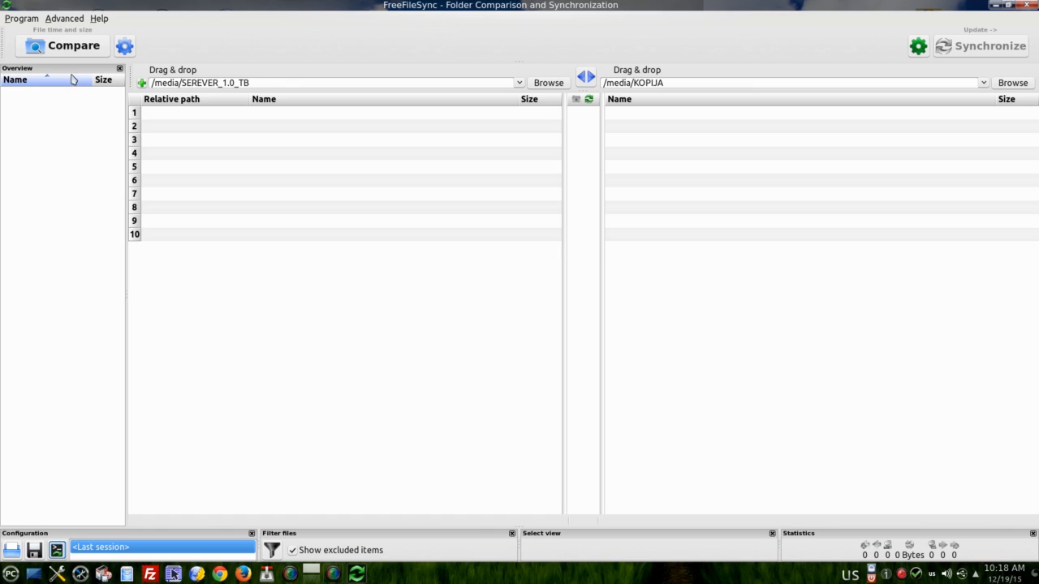
mouse_move(373, 221)
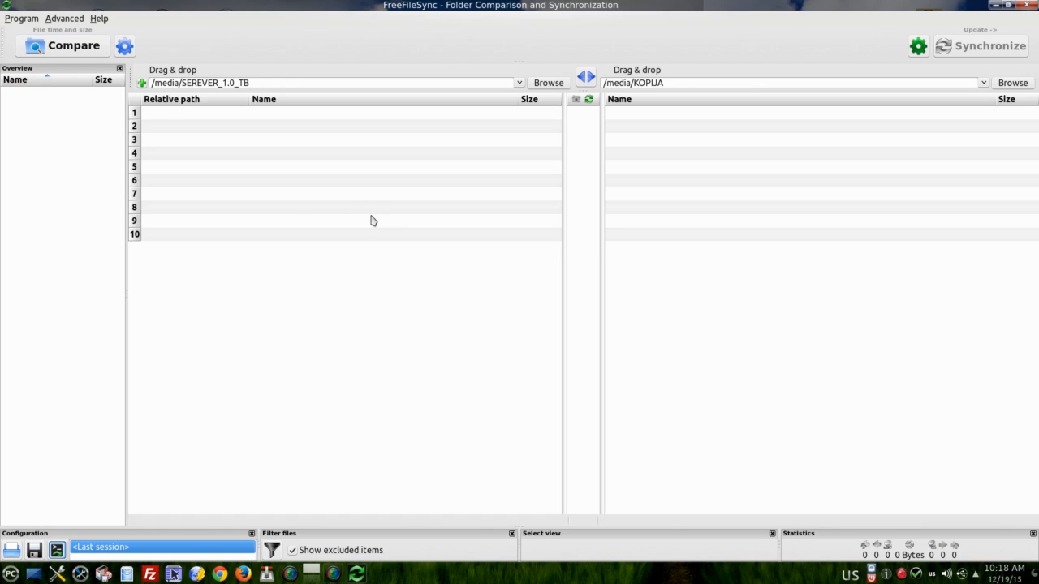
mouse_move(82, 86)
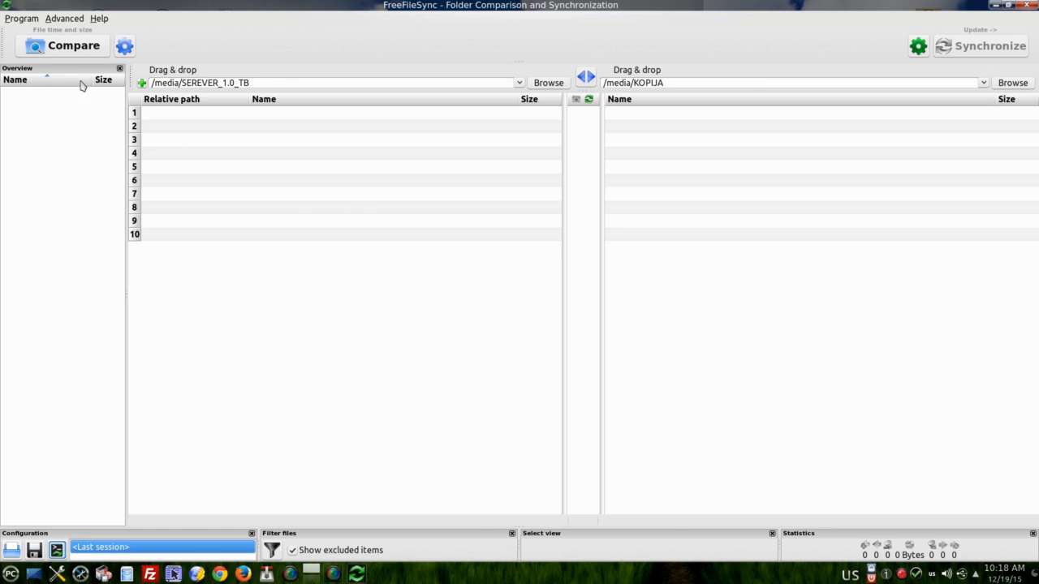
left_click(63, 46)
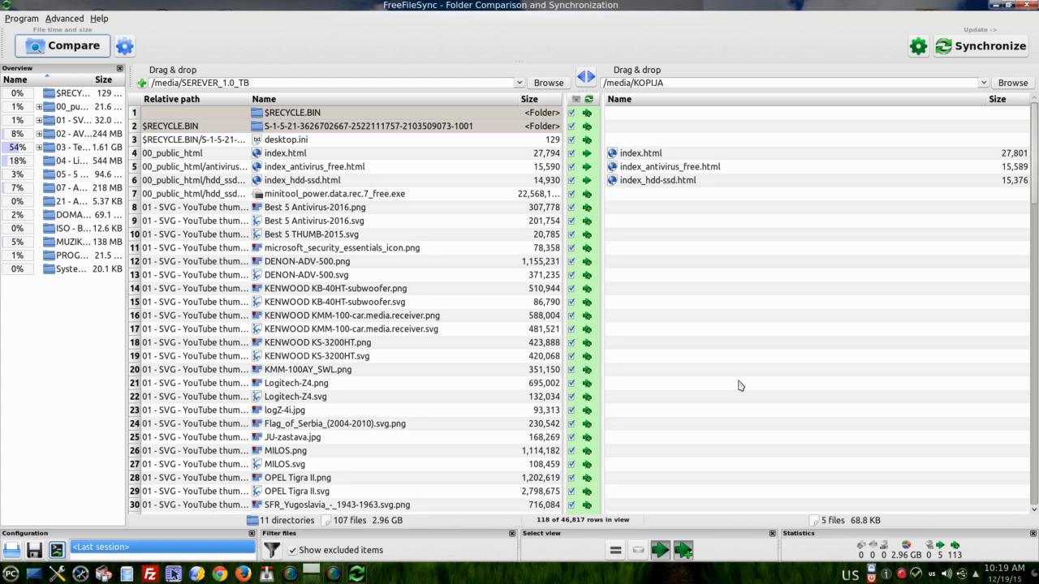
mouse_move(656, 315)
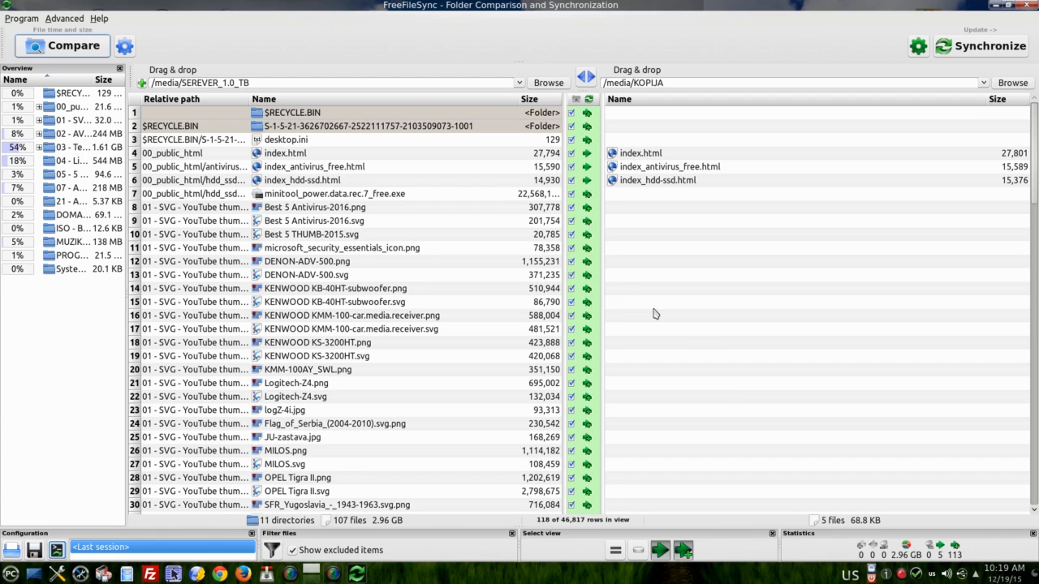
mouse_move(284, 362)
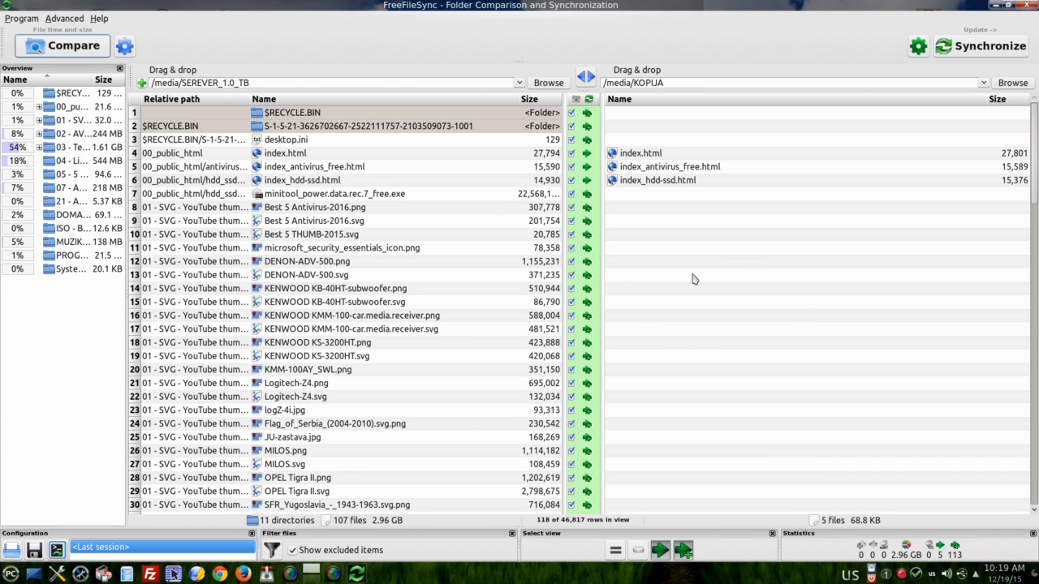
mouse_move(684, 73)
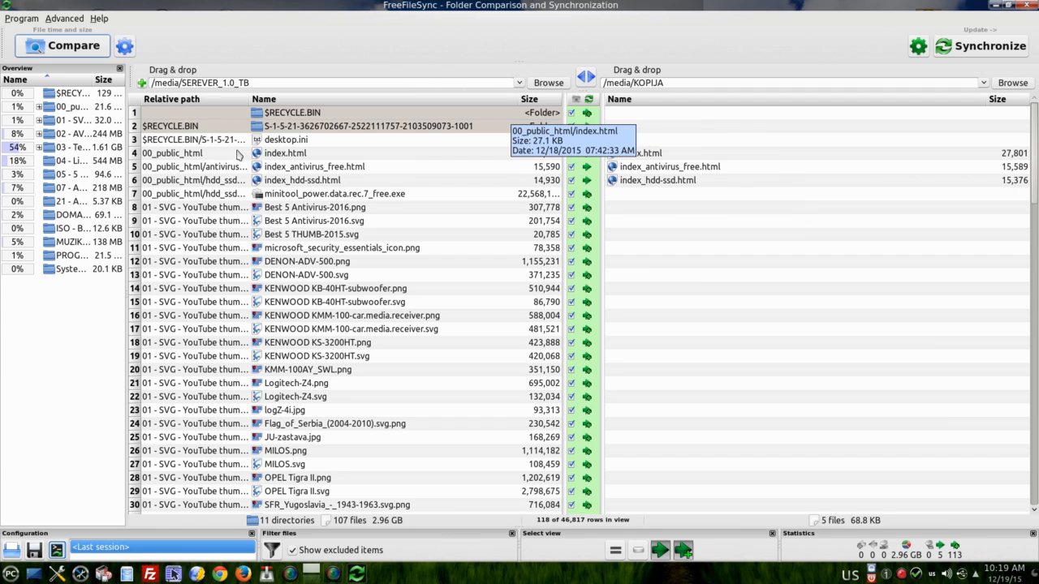
mouse_move(572, 207)
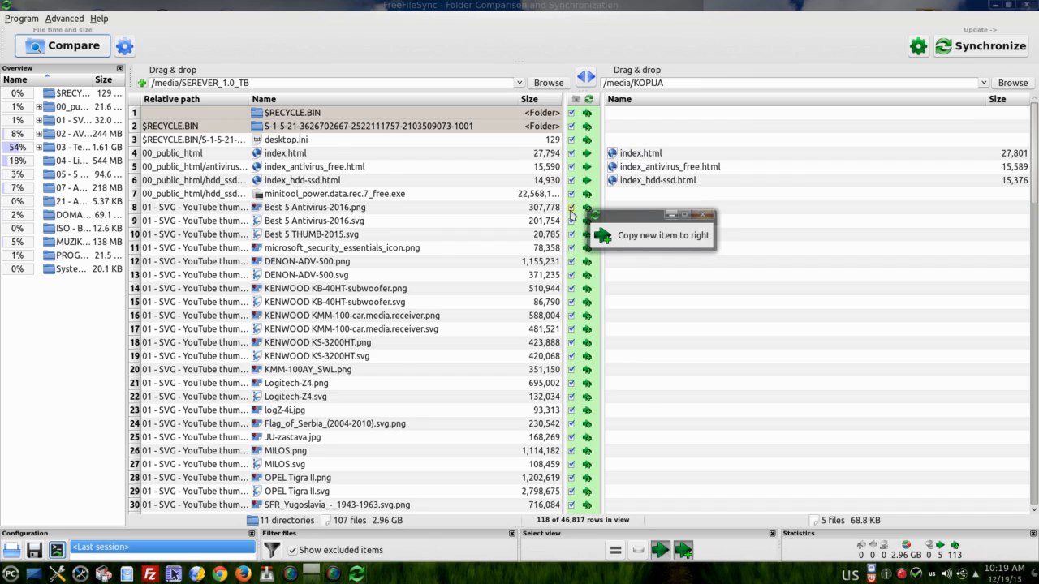
Scroll through the 107 files marked 'Copy new item to right' to check them.
scroll("down", 3)
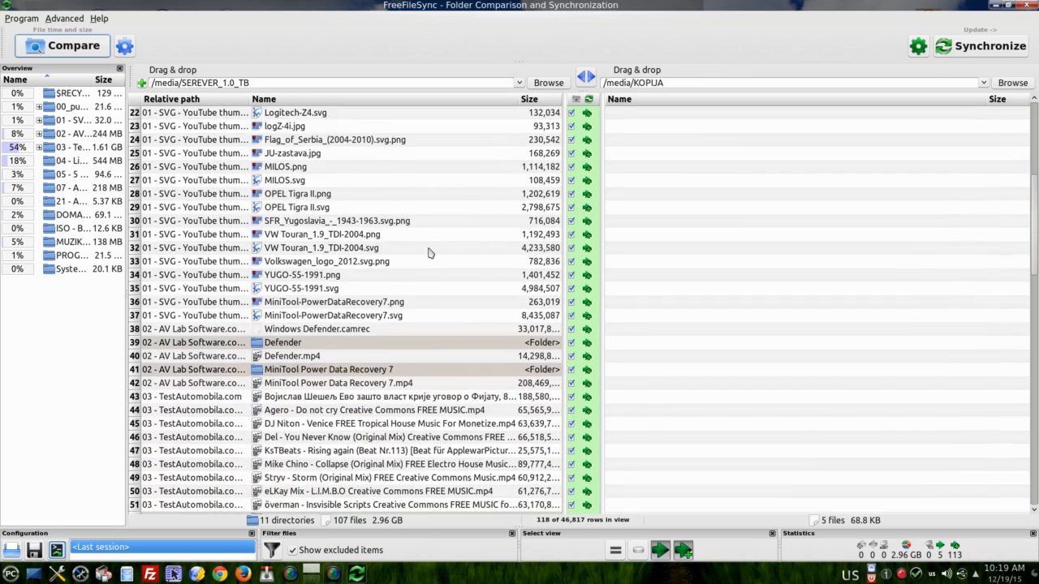
scroll("up", 3)
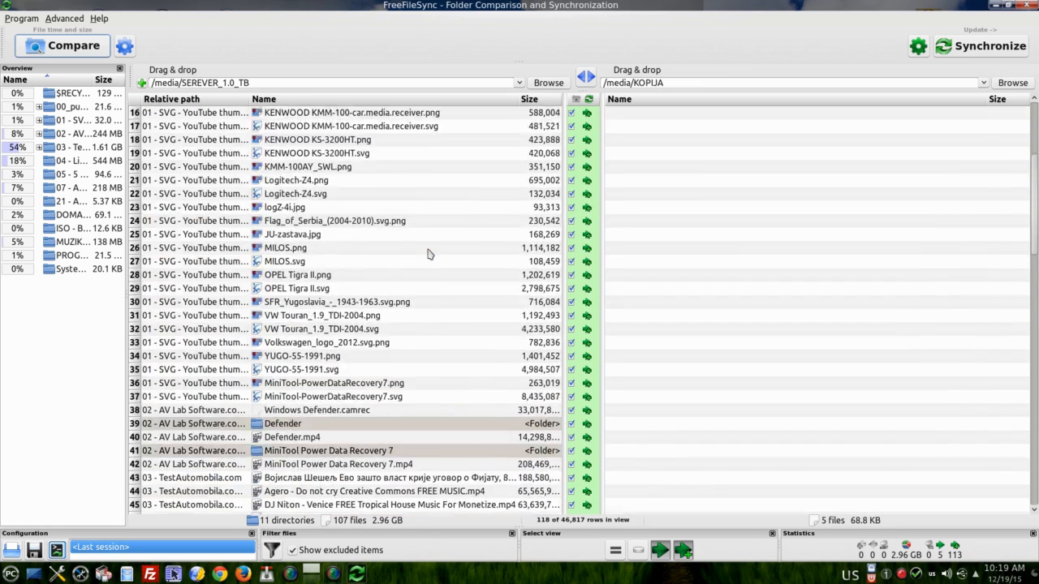
scroll("up", 3)
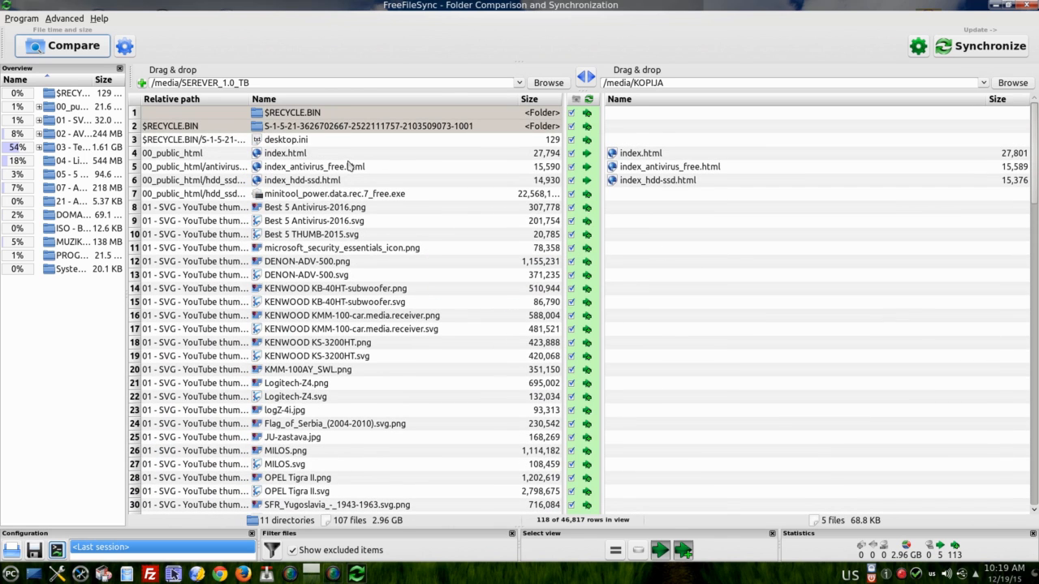
mouse_move(405, 267)
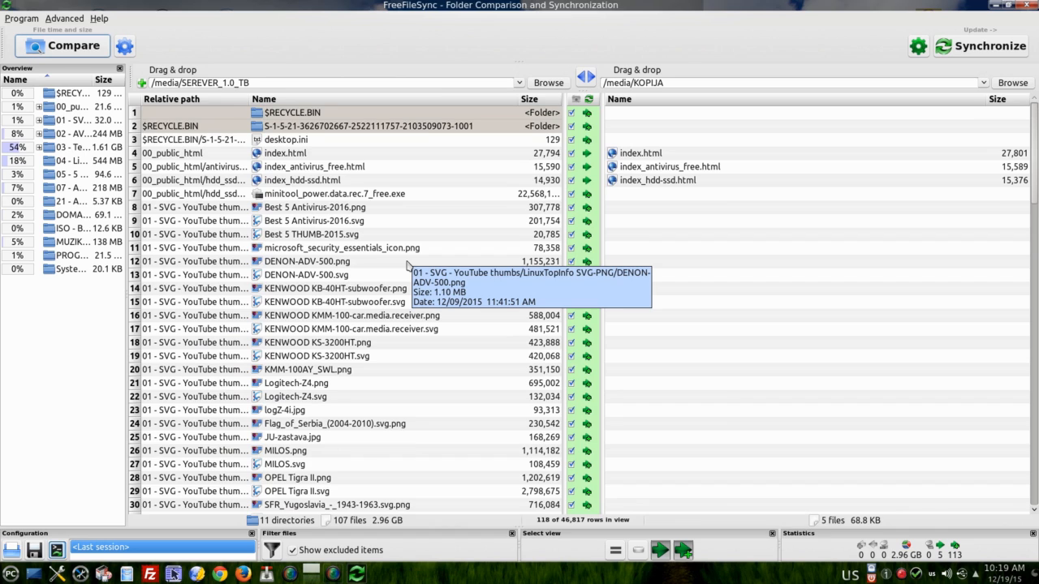
mouse_move(883, 292)
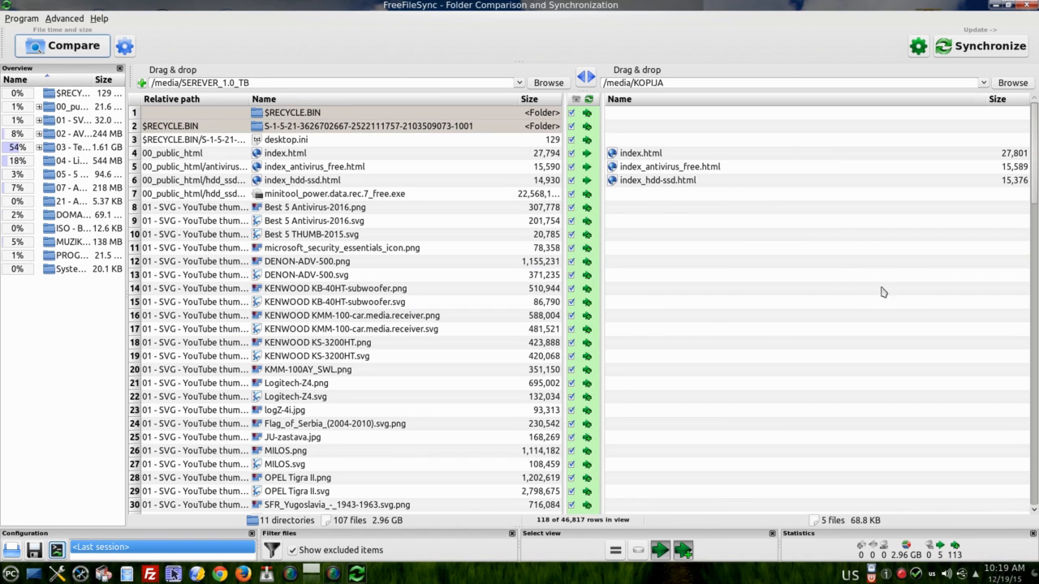
mouse_move(868, 320)
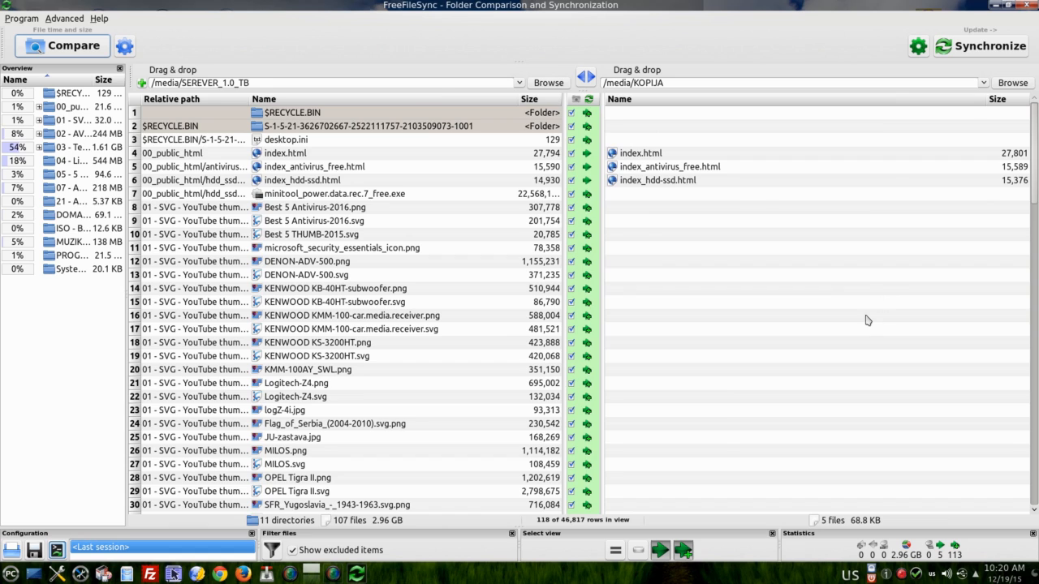
mouse_move(982, 46)
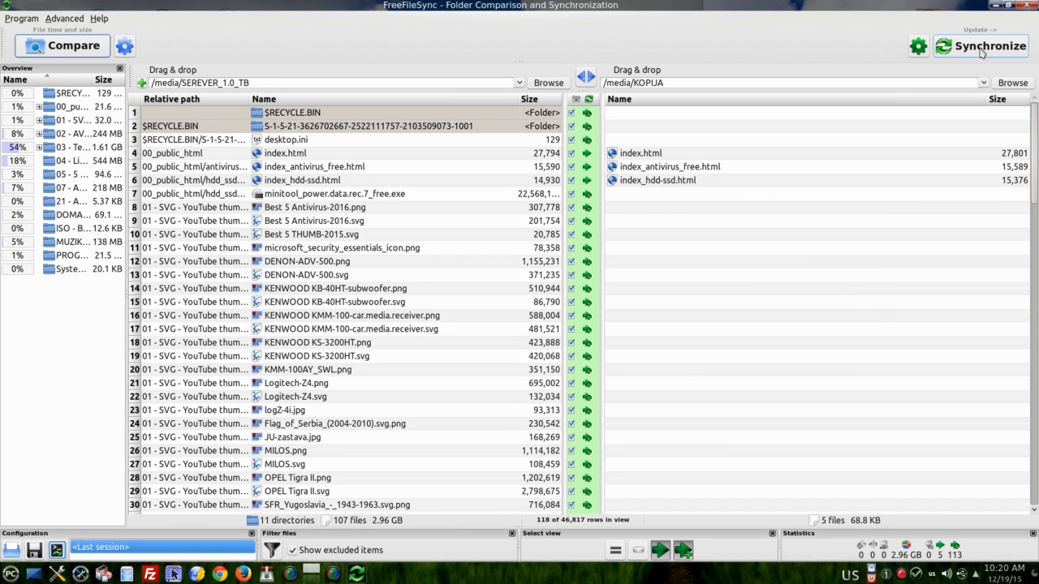
mouse_move(982, 46)
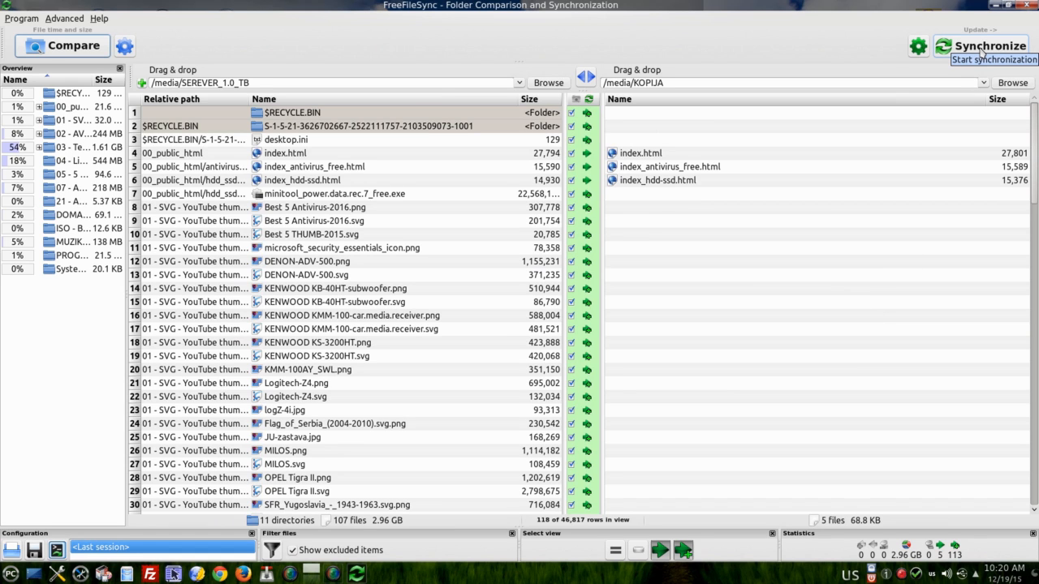
Start the update synchronization of new server files to KOPIJA from the Summary dialog.
left_click(989, 45)
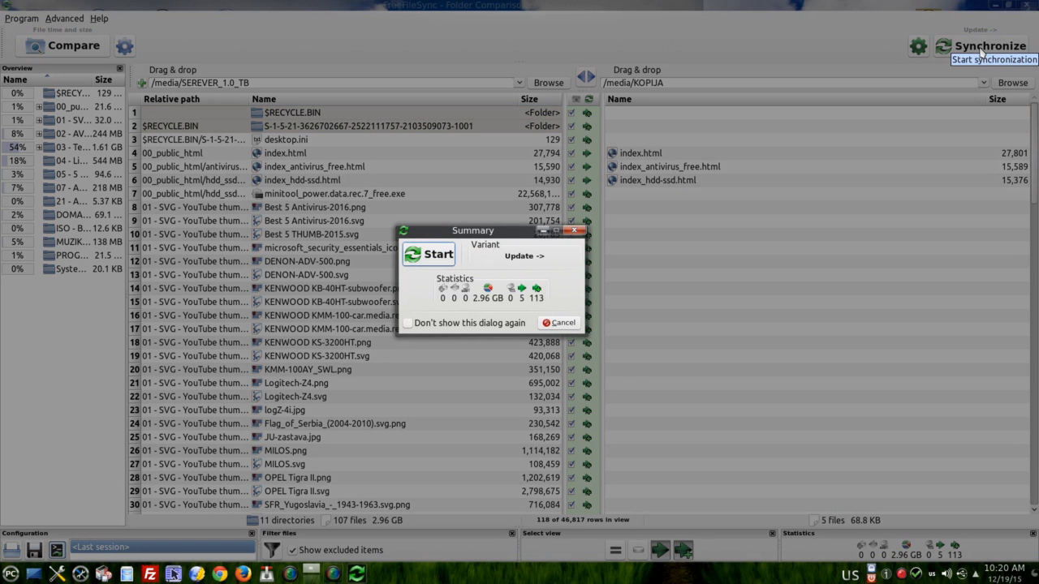
mouse_move(532, 348)
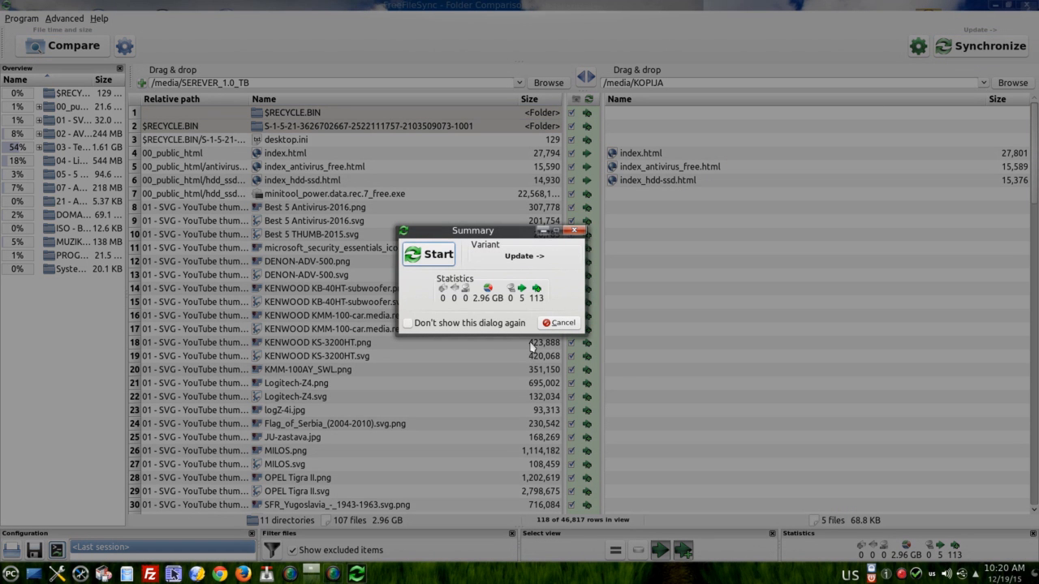
mouse_move(428, 254)
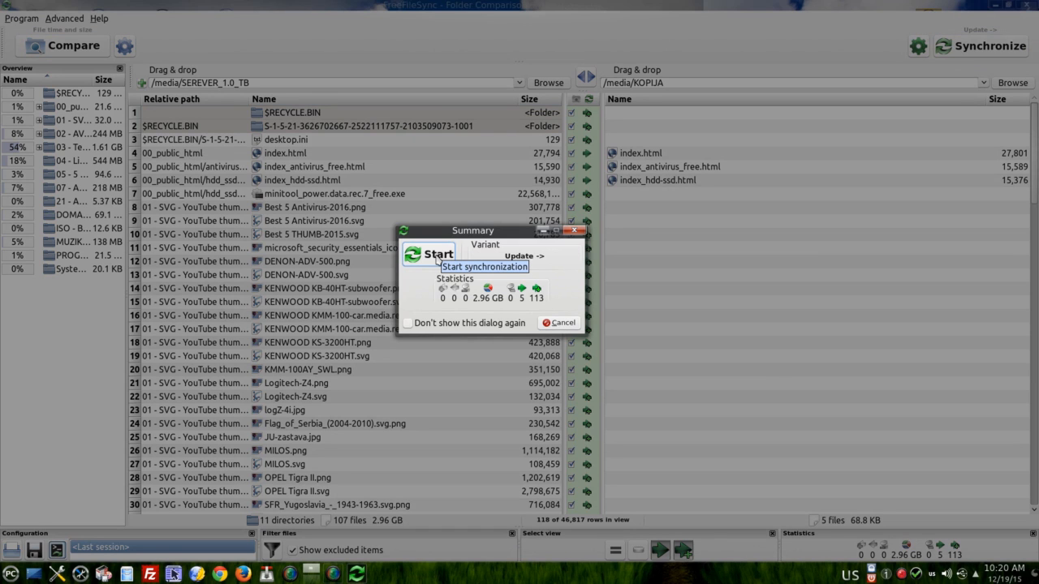
left_click(430, 254)
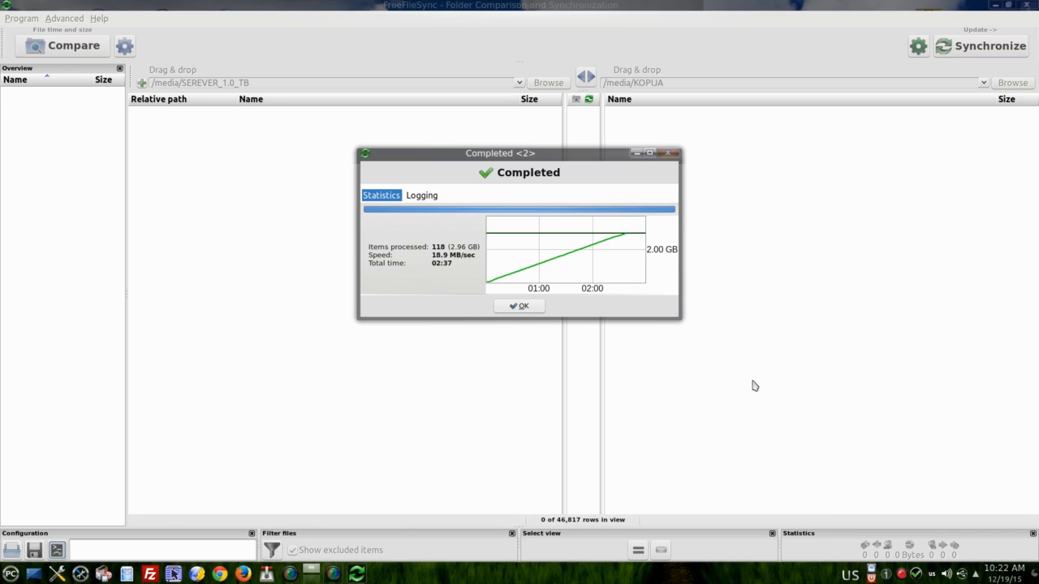
Dismiss the completion report showing 118 items (2.96 GB) synced.
left_click(519, 306)
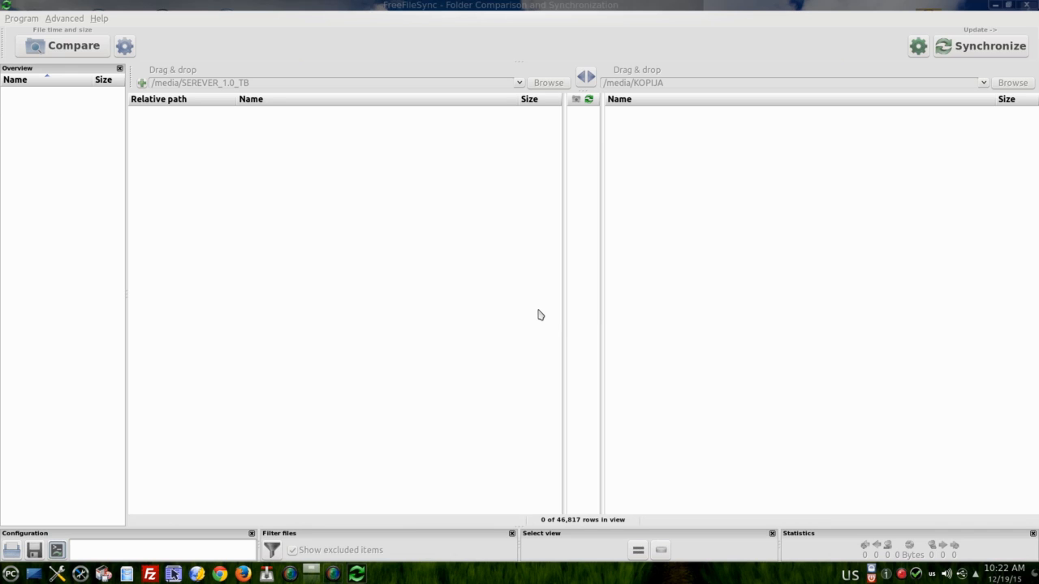